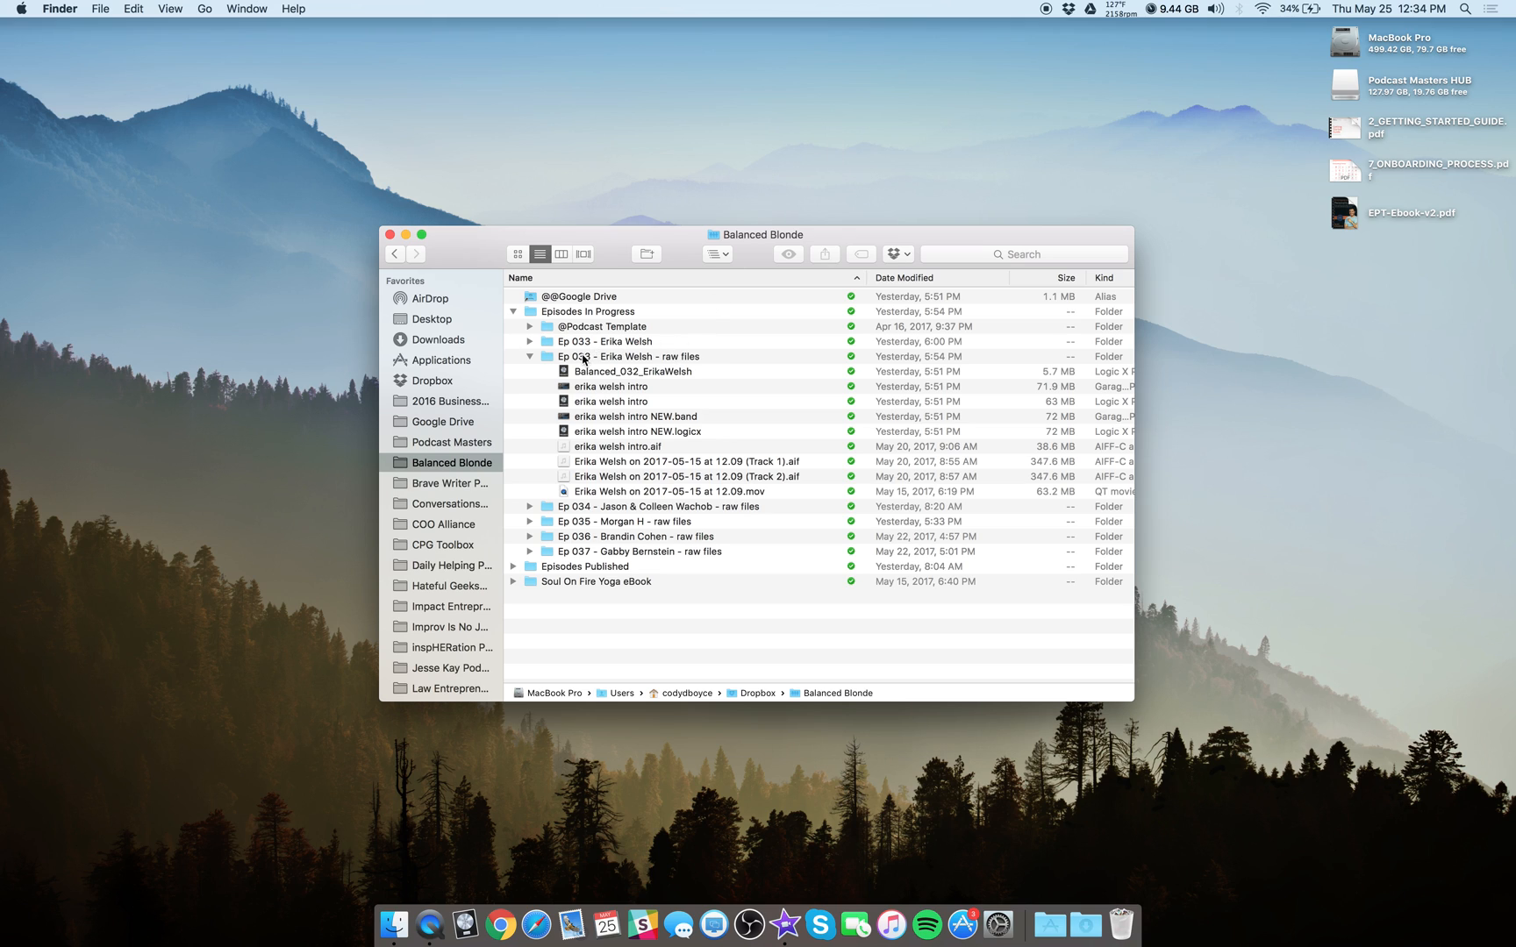
{"action": "left_click", "coordinate": [628, 356]}
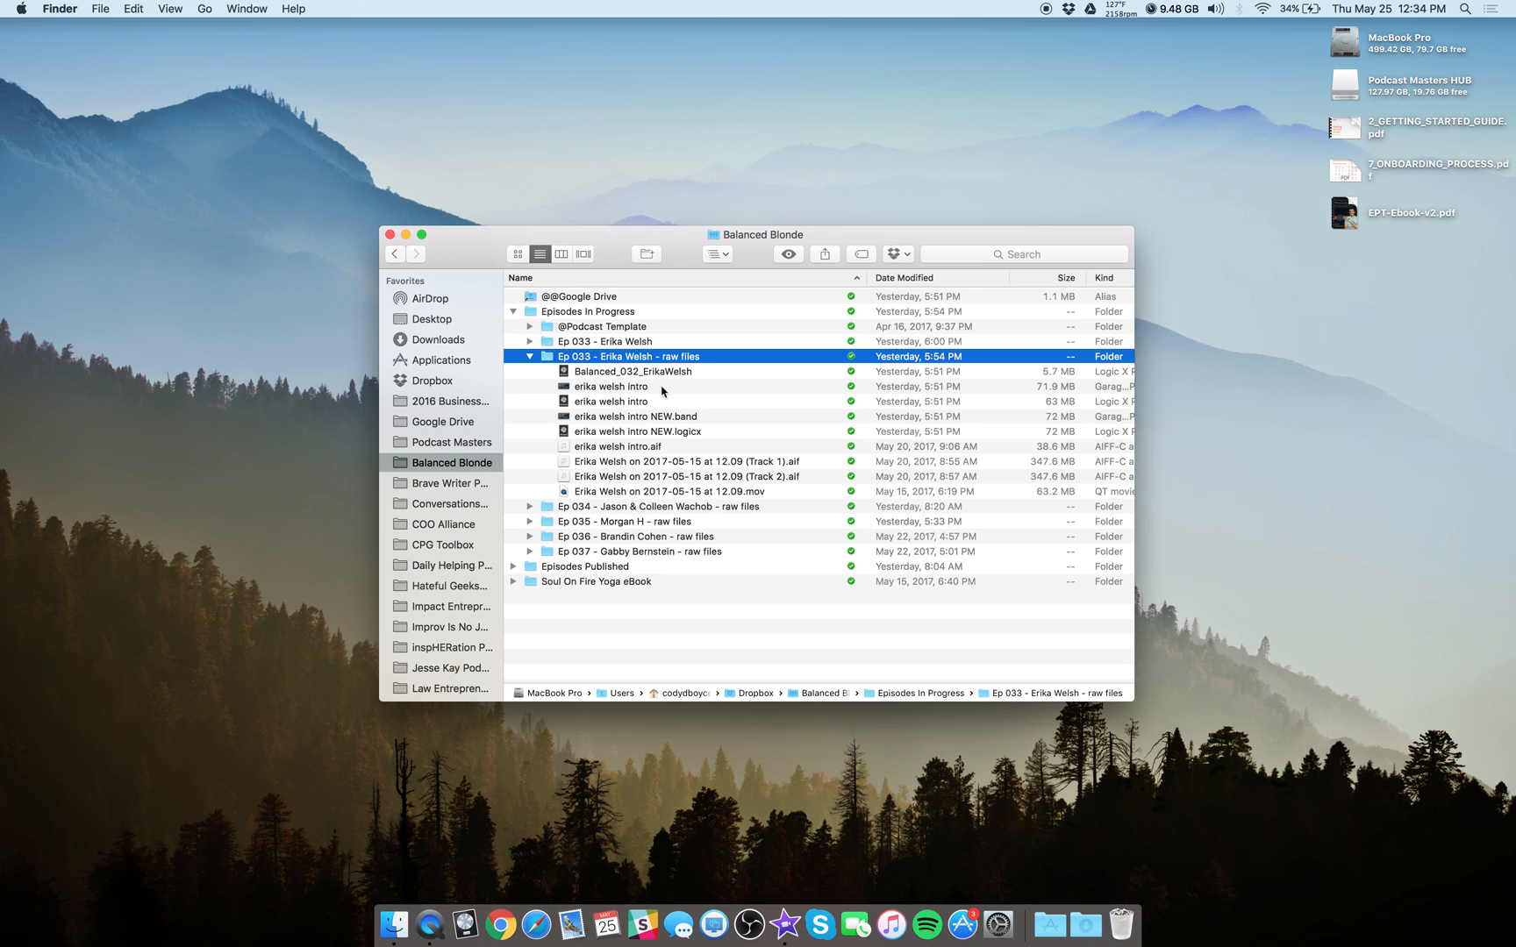
{"action": "mouse_move", "coordinate": [691, 418]}
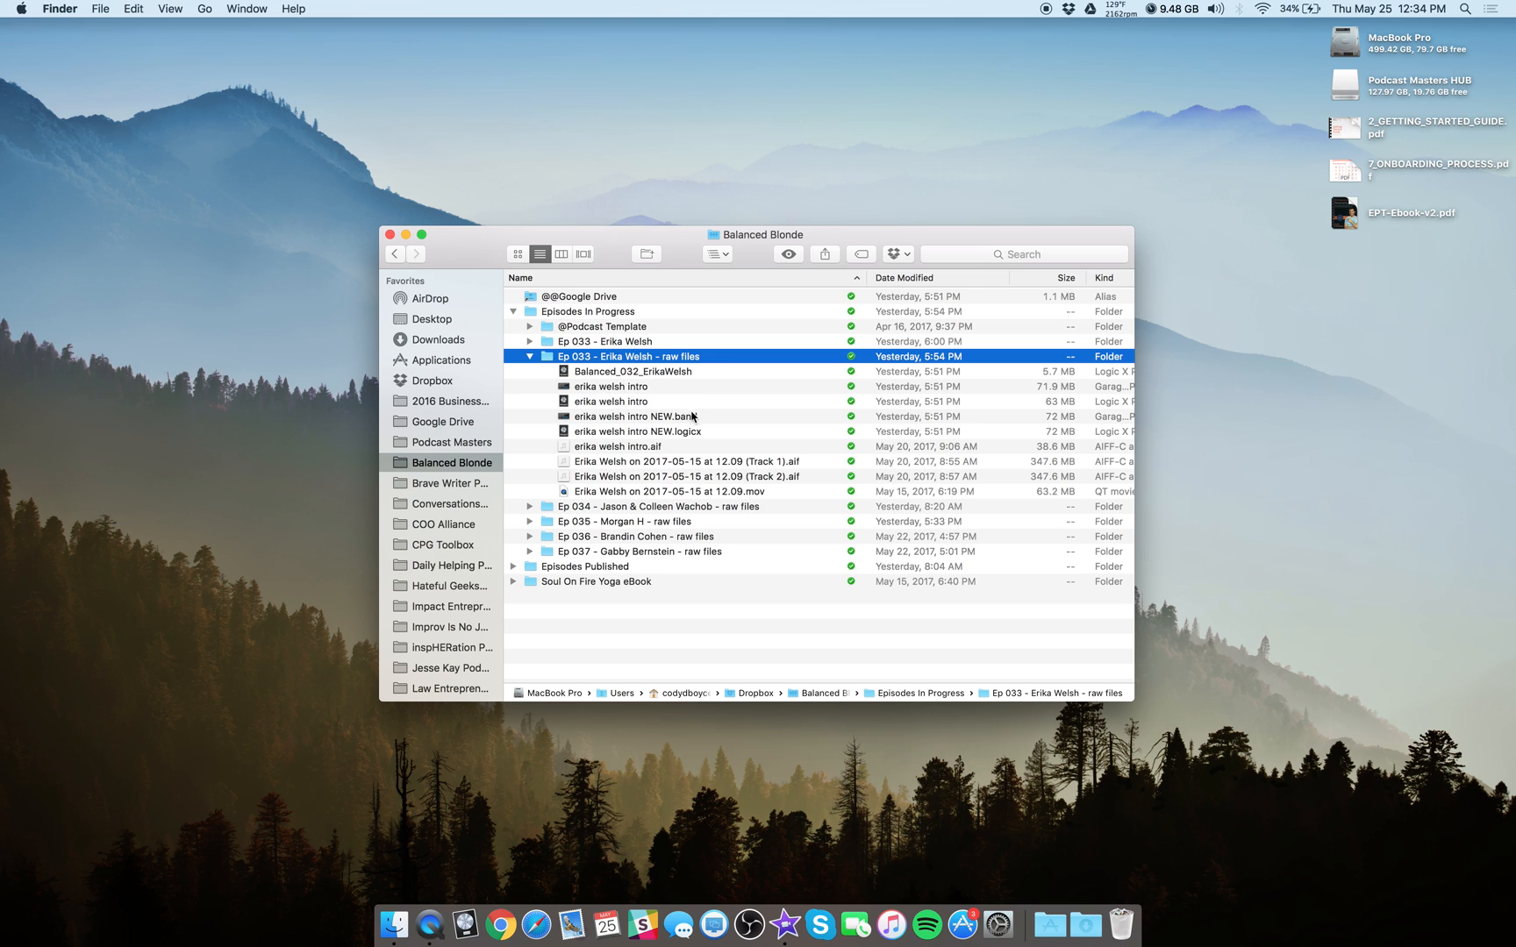
{"action": "left_click", "coordinate": [635, 416]}
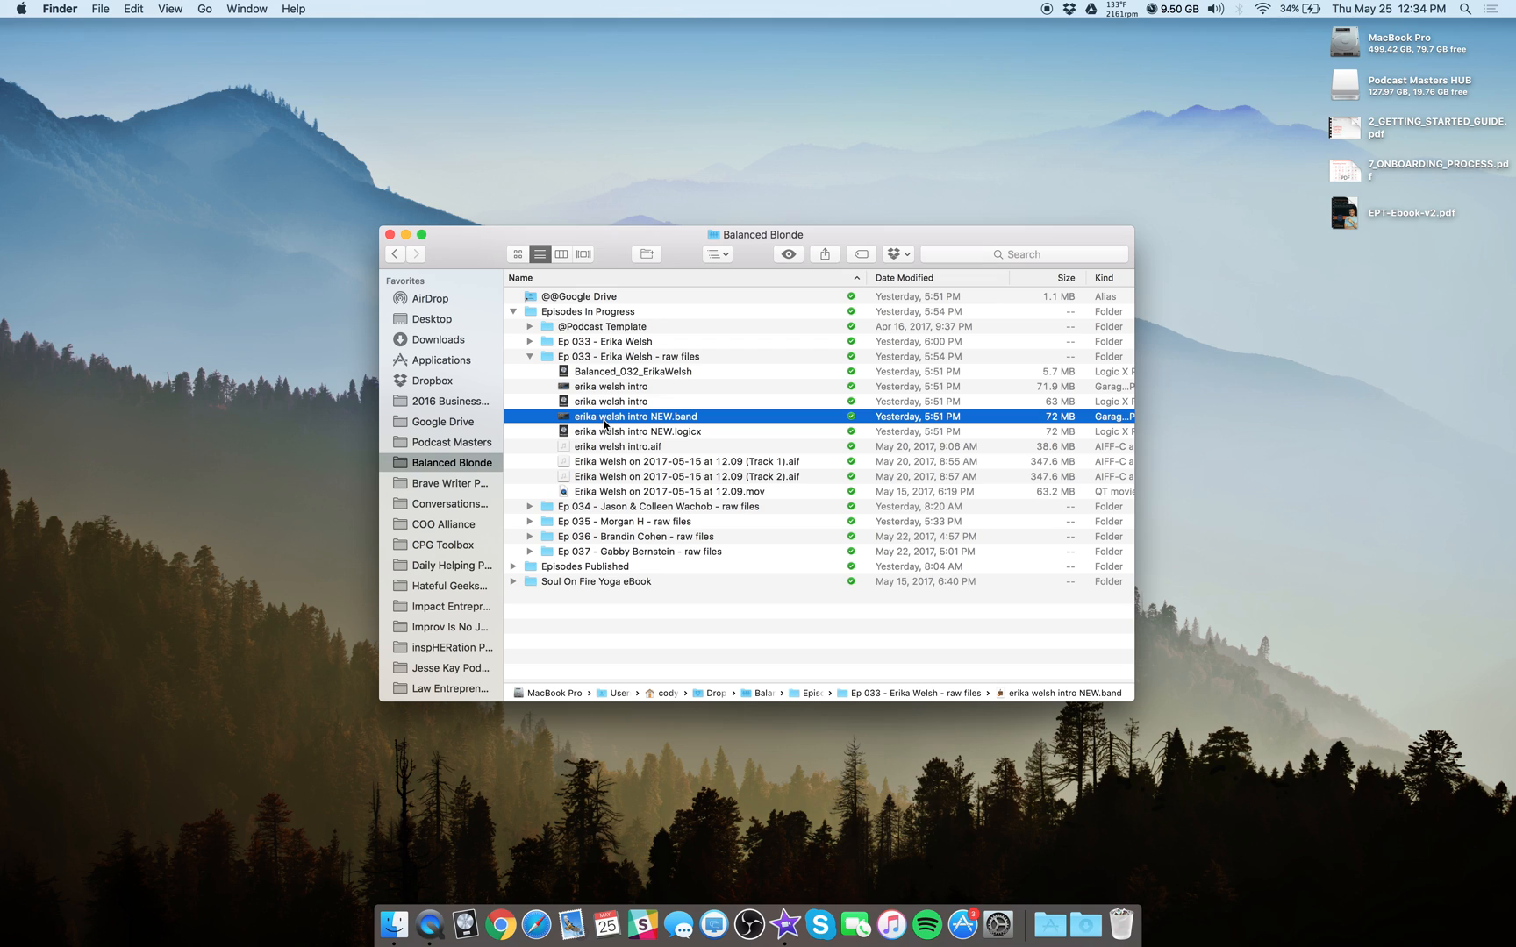
{"action": "mouse_move", "coordinate": [649, 423]}
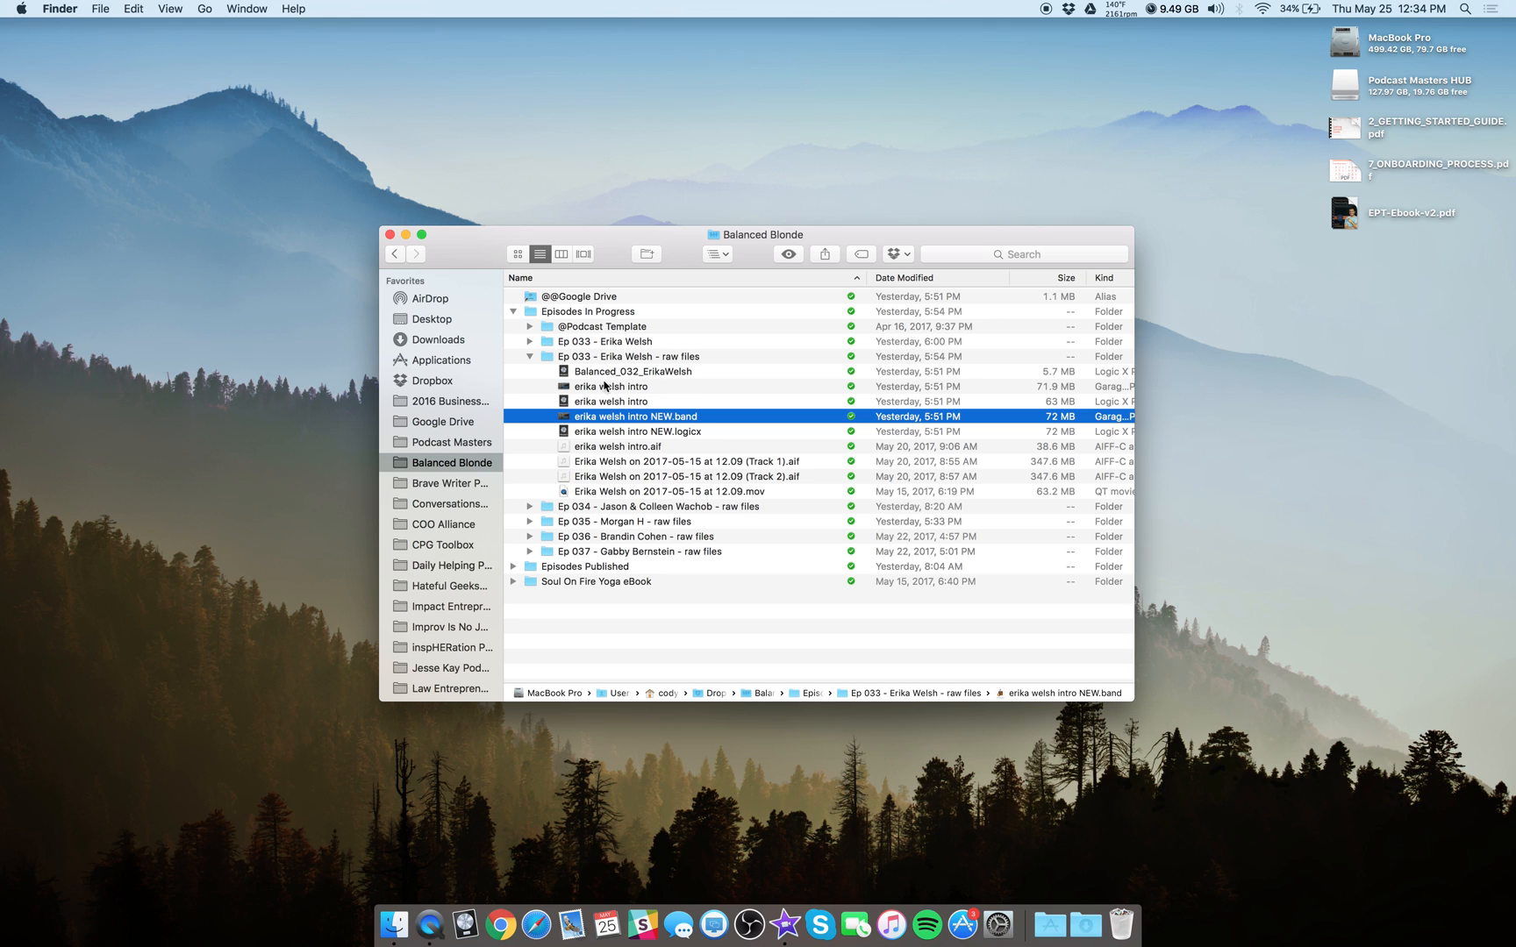
{"action": "left_click", "coordinate": [611, 386]}
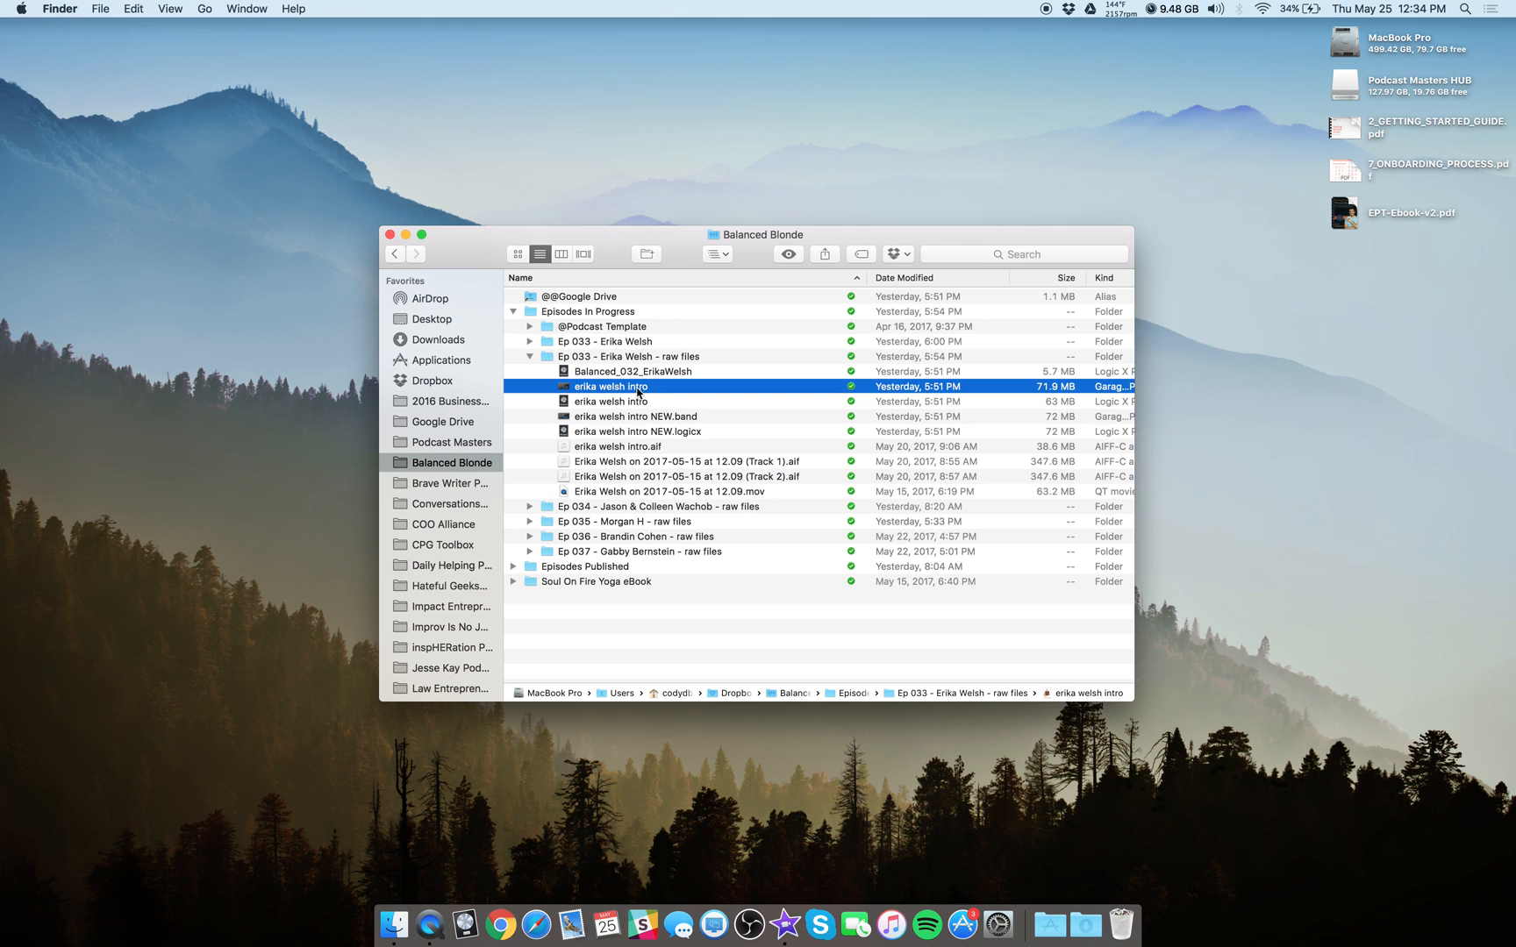
{"action": "mouse_move", "coordinate": [591, 386]}
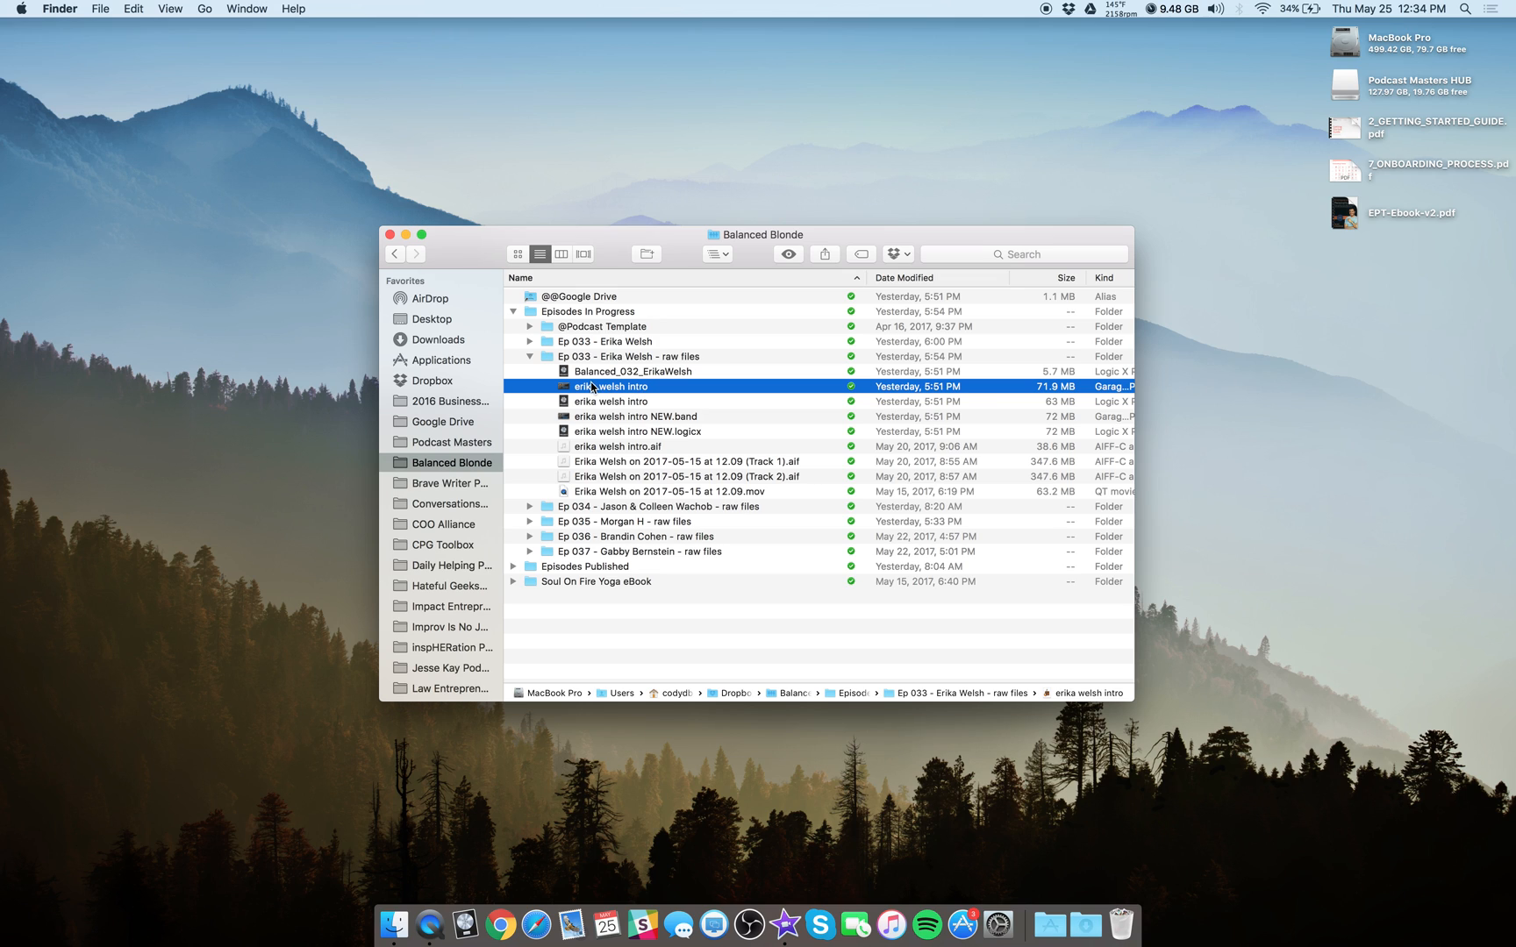
{"action": "mouse_move", "coordinate": [651, 391]}
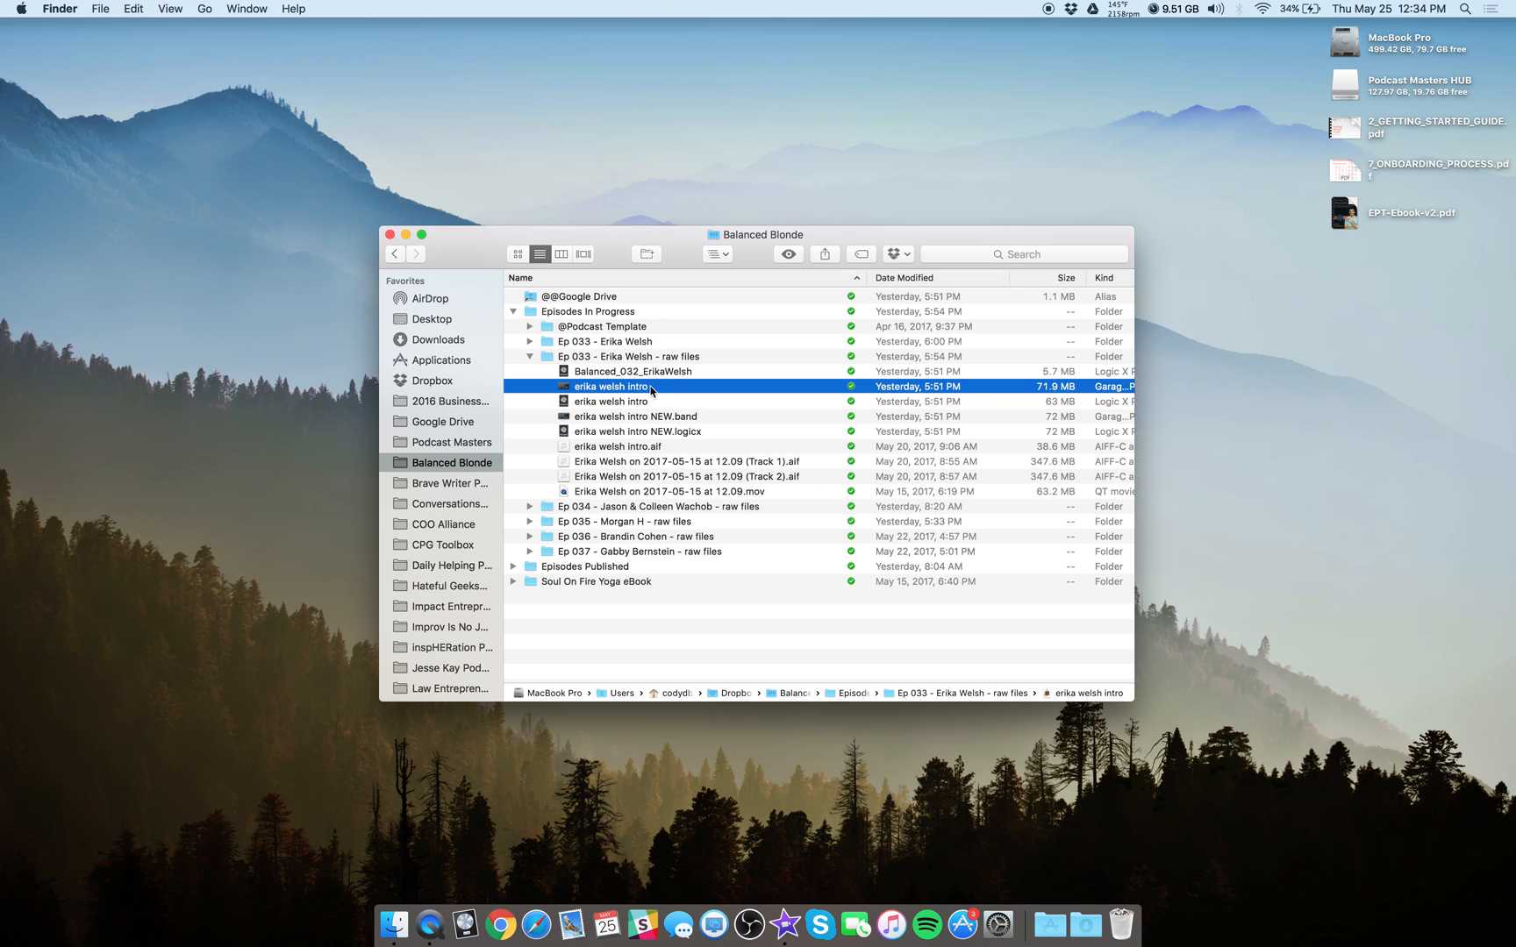
{"action": "left_click", "coordinate": [633, 416]}
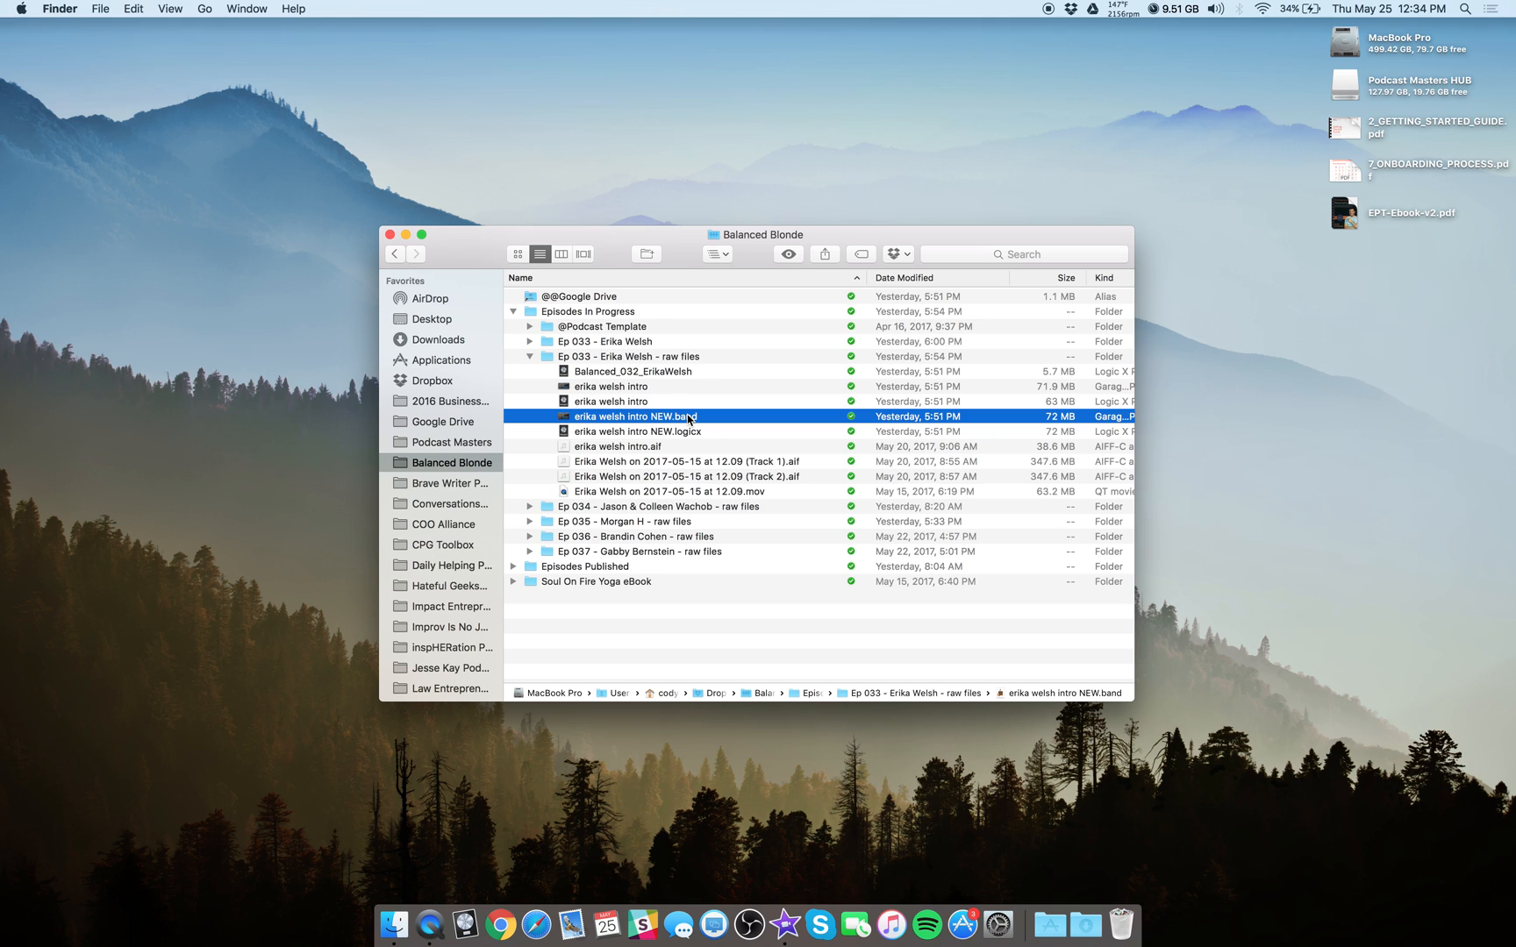
{"action": "left_click", "coordinate": [610, 386]}
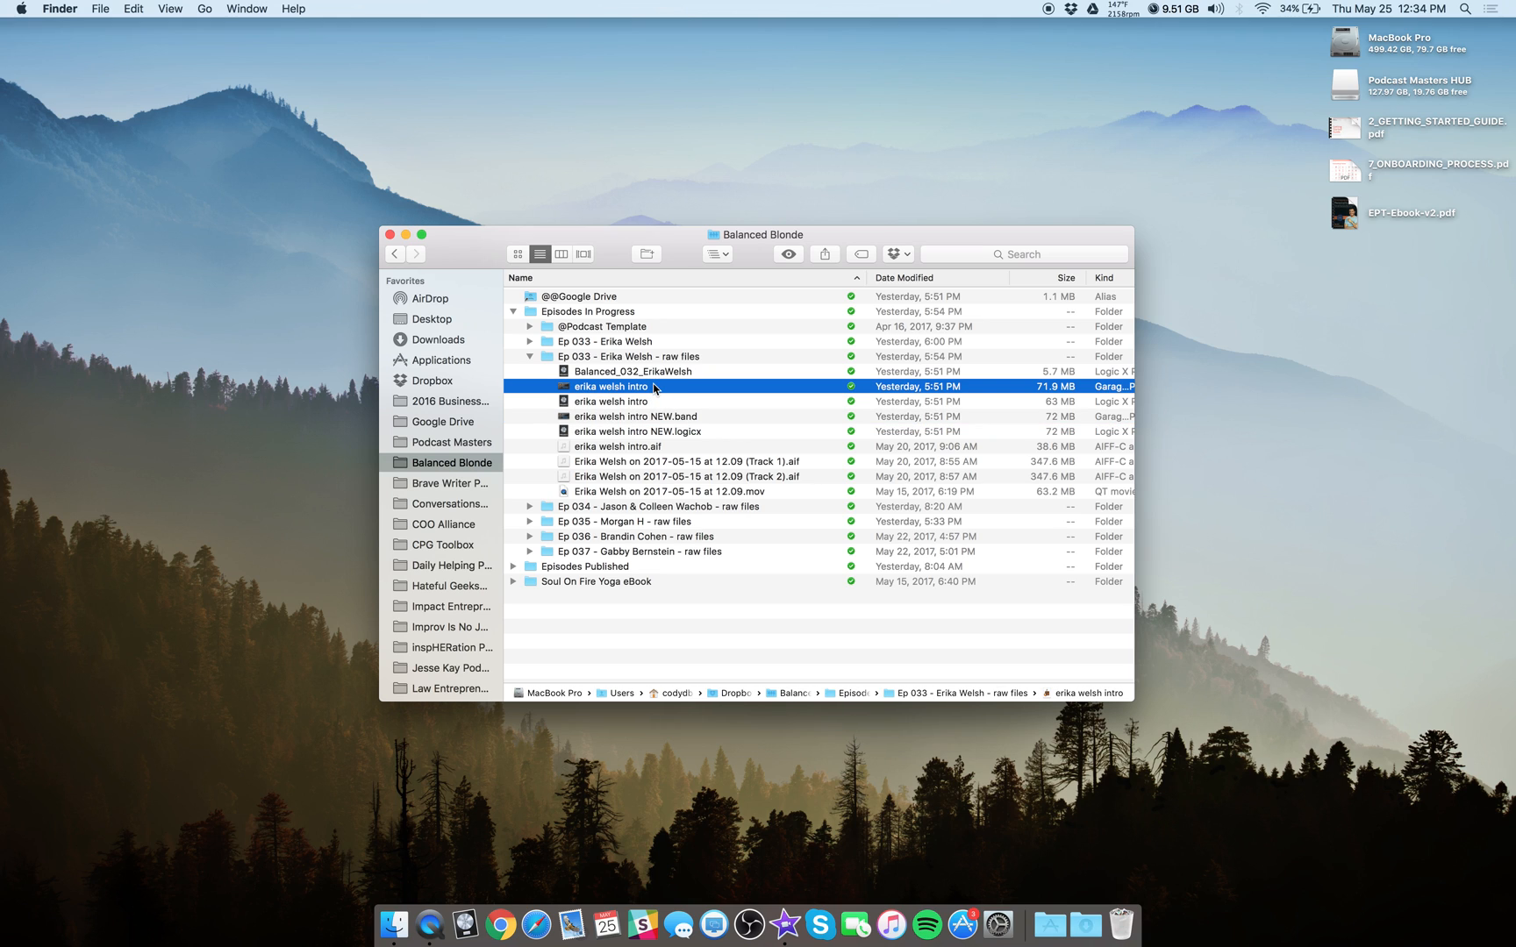
{"action": "mouse_move", "coordinate": [640, 396]}
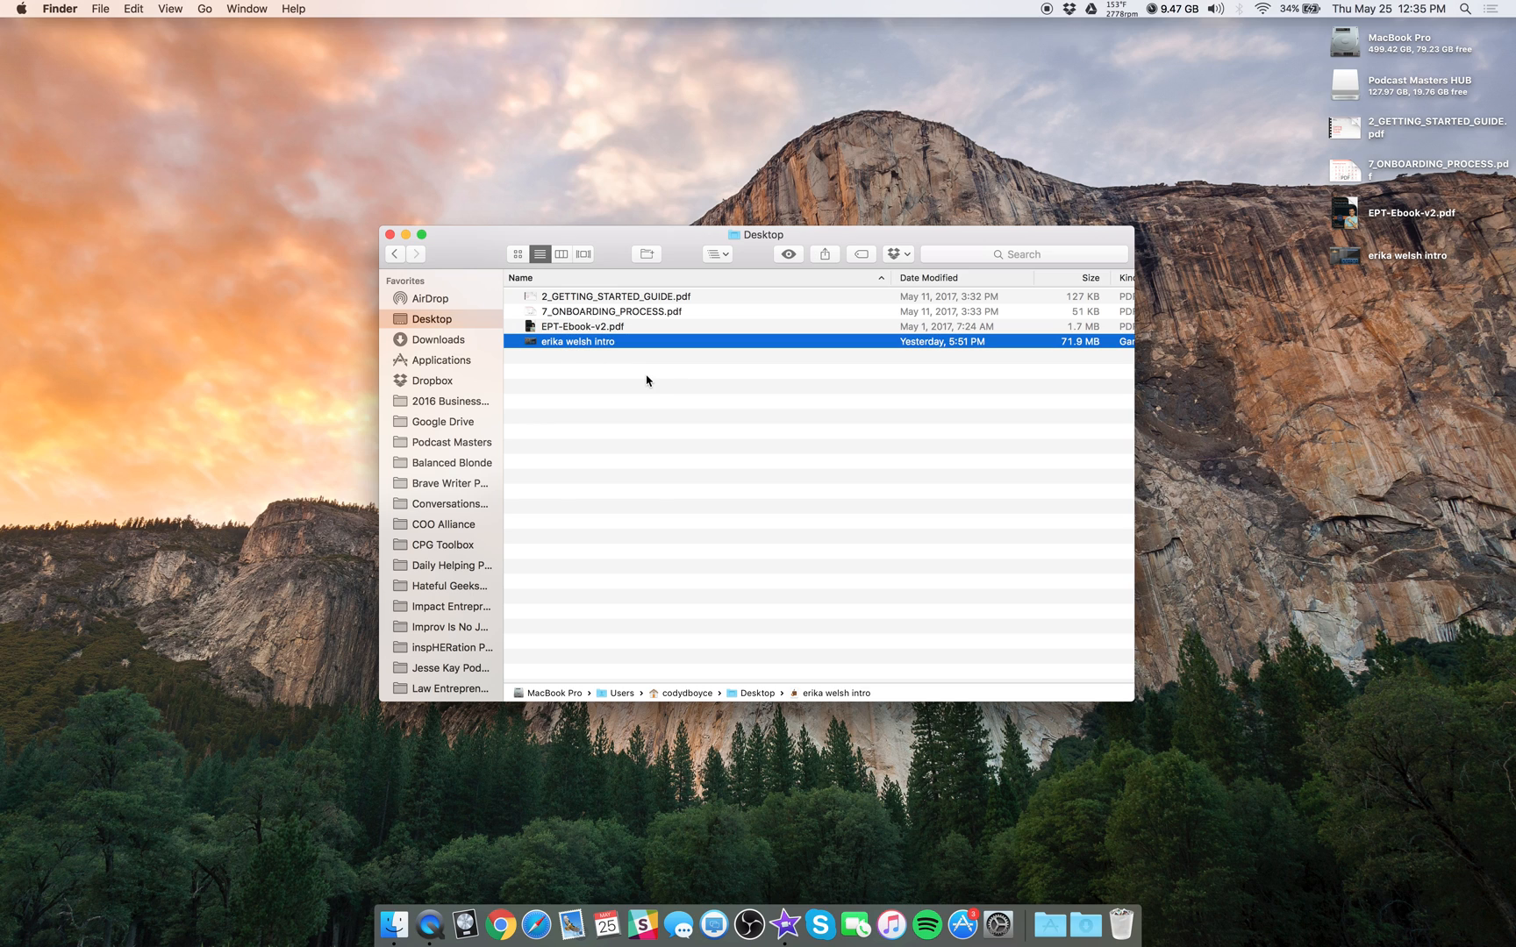
{"action": "right_click", "coordinate": [578, 342]}
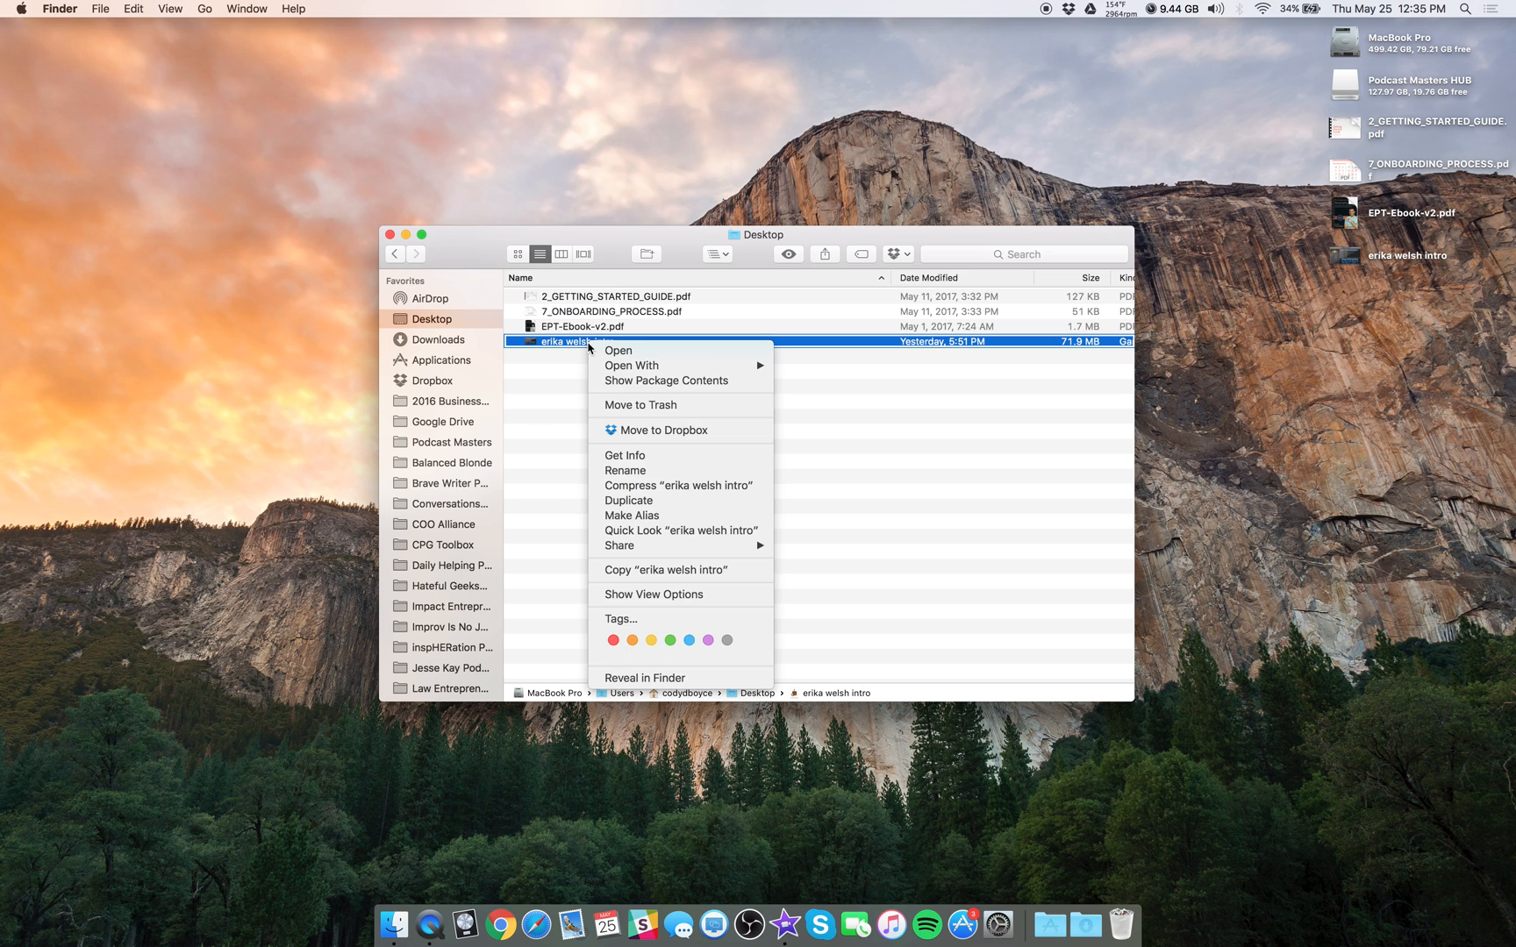
{"action": "mouse_move", "coordinate": [681, 486]}
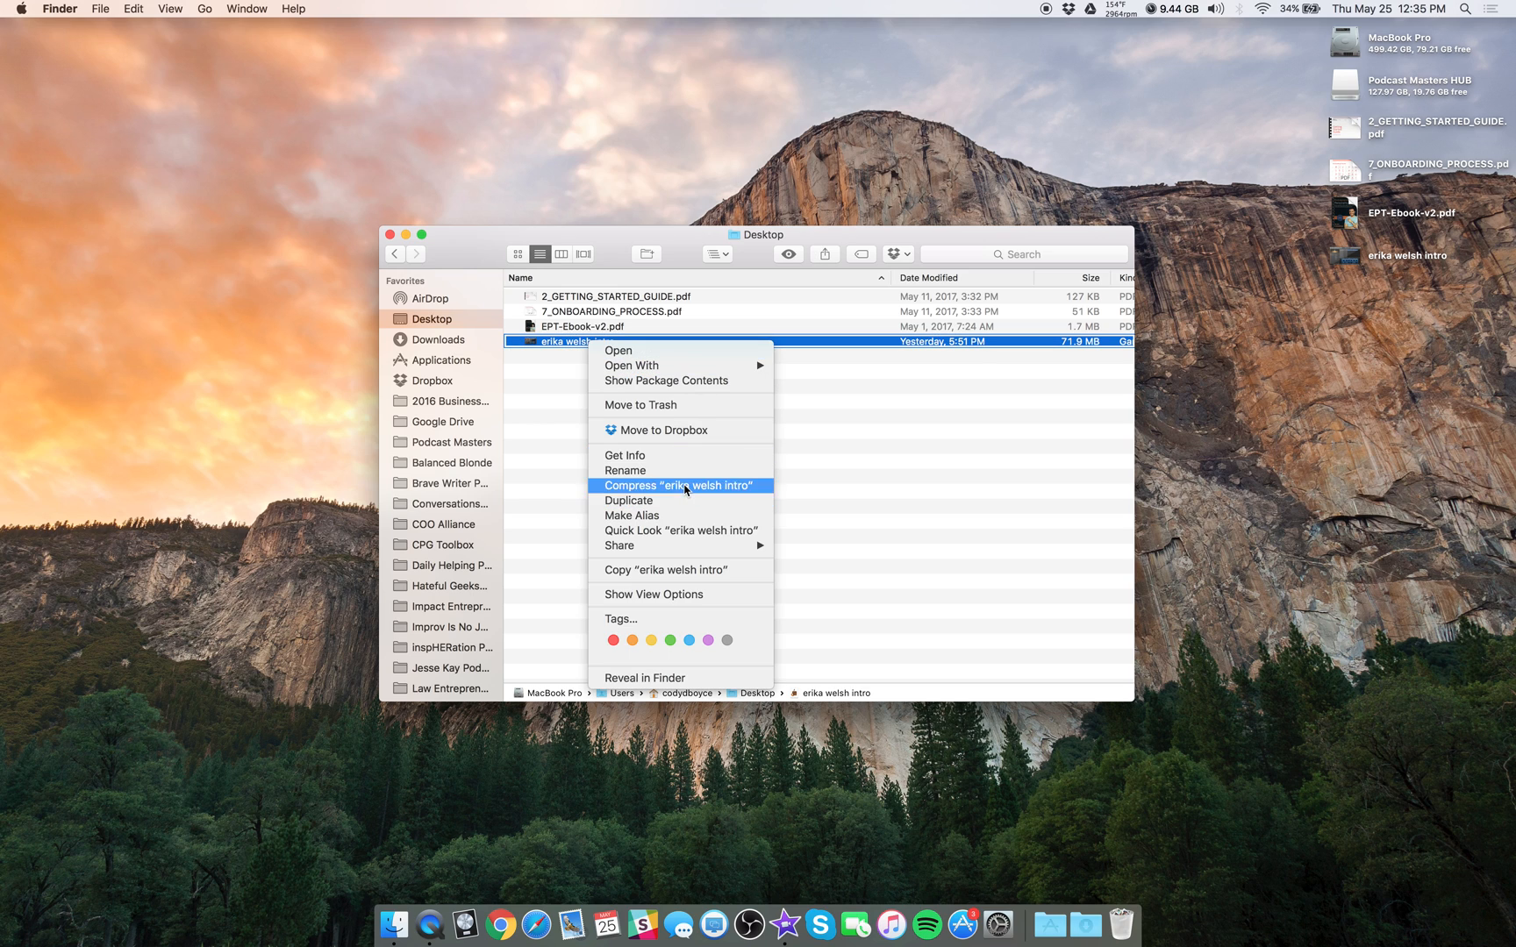
{"action": "left_click", "coordinate": [679, 486]}
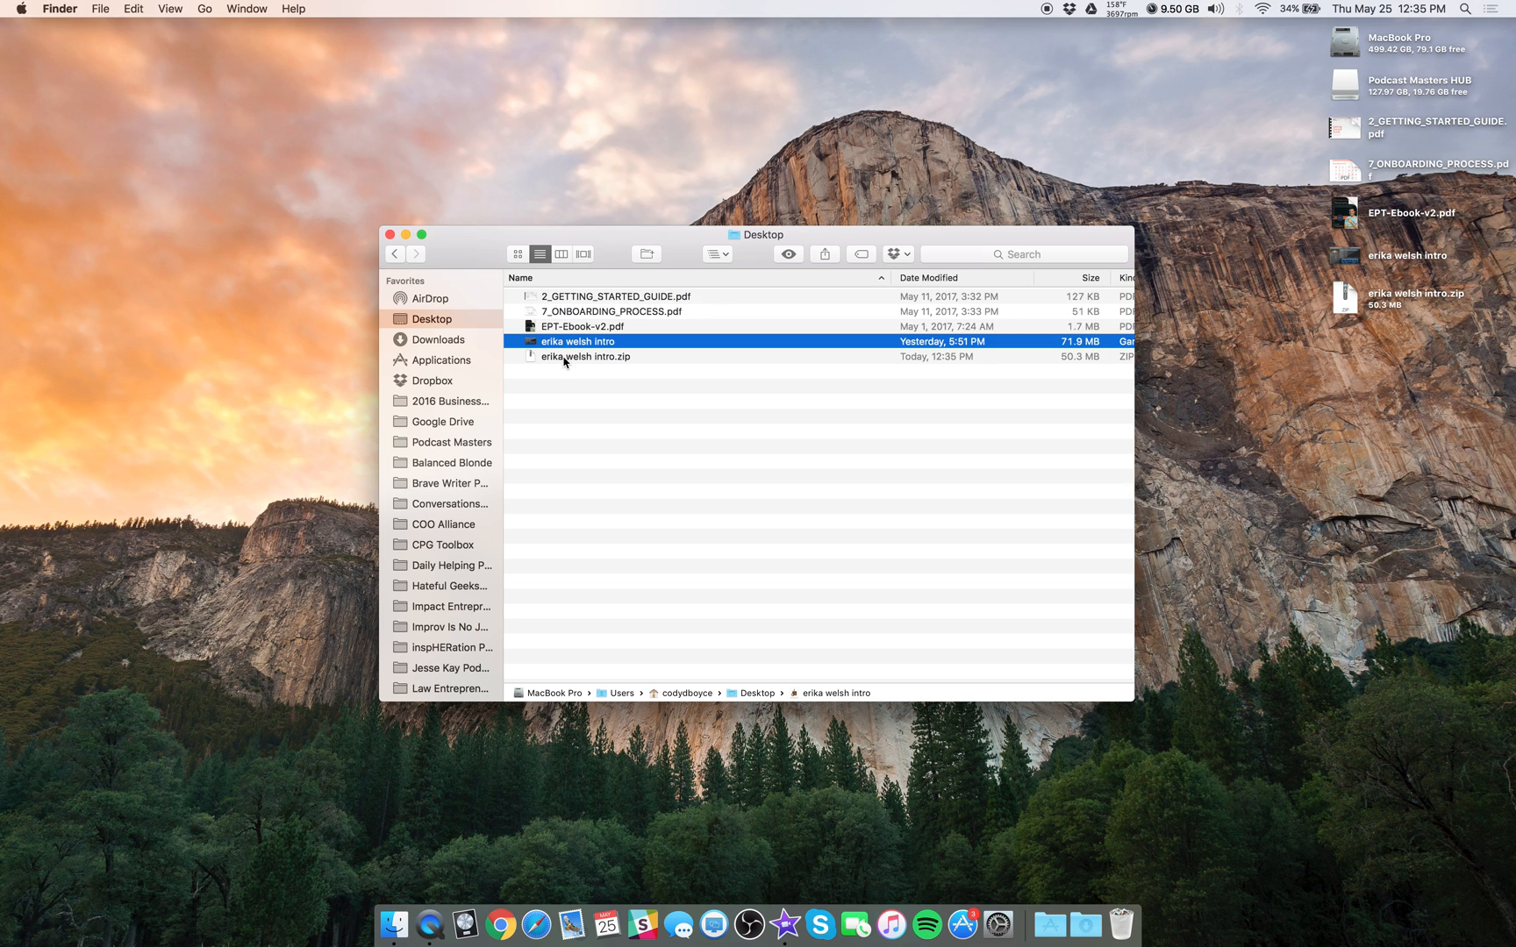
{"action": "mouse_move", "coordinate": [565, 361]}
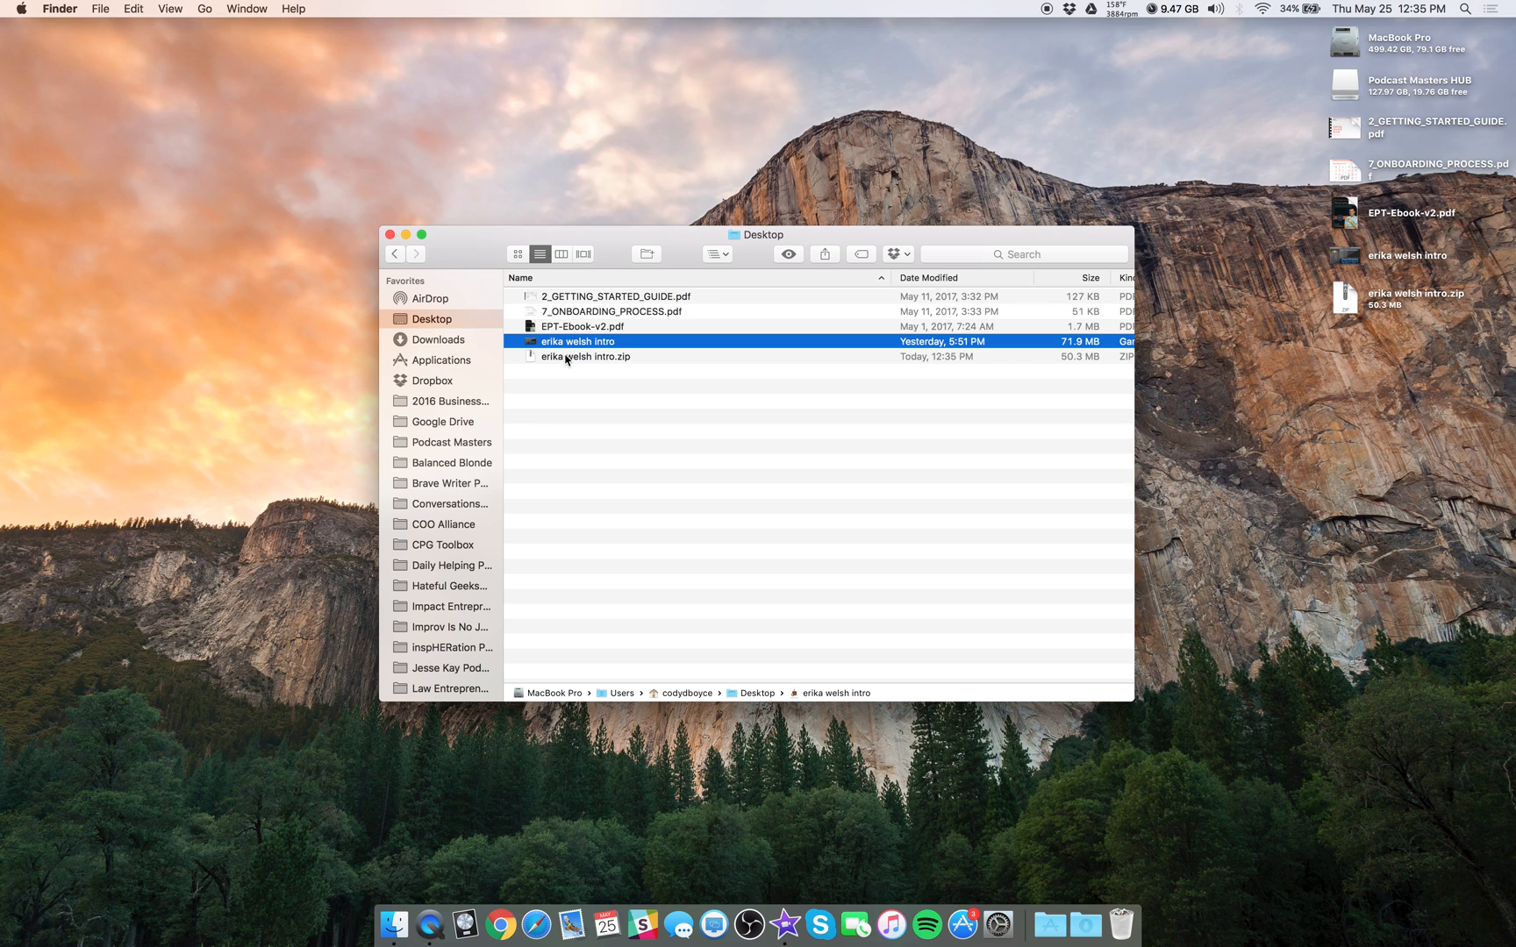
{"action": "mouse_move", "coordinate": [585, 352]}
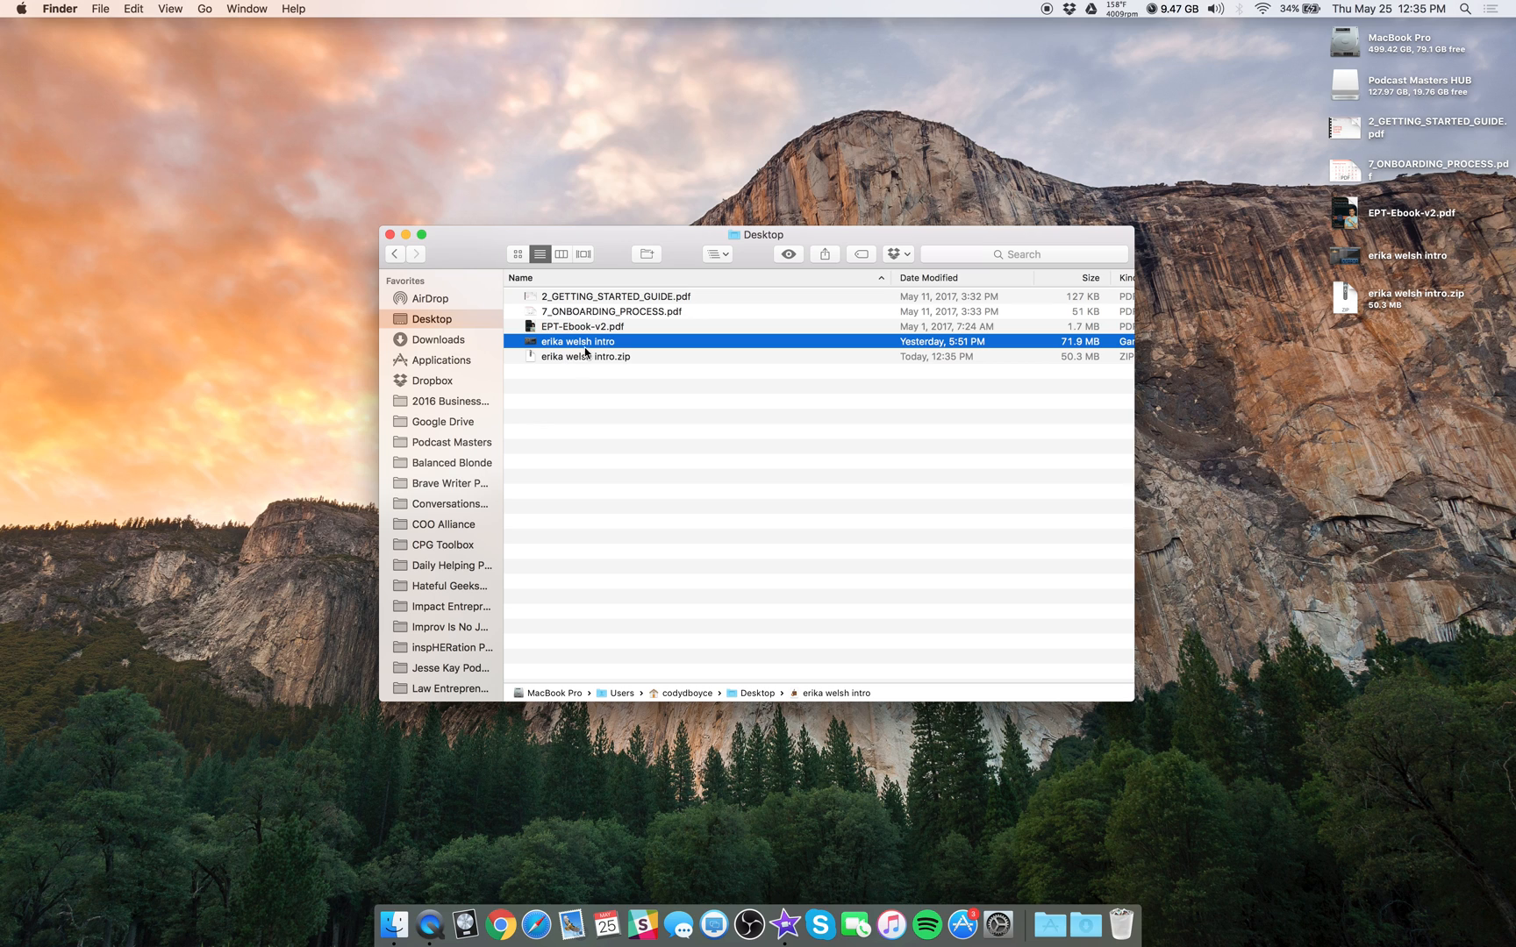
Drag erika welsh intro.zip from the Desktop into the Ep 033 - Erika Welsh - raw files Dropbox folder.
{"action": "left_click", "coordinate": [584, 357]}
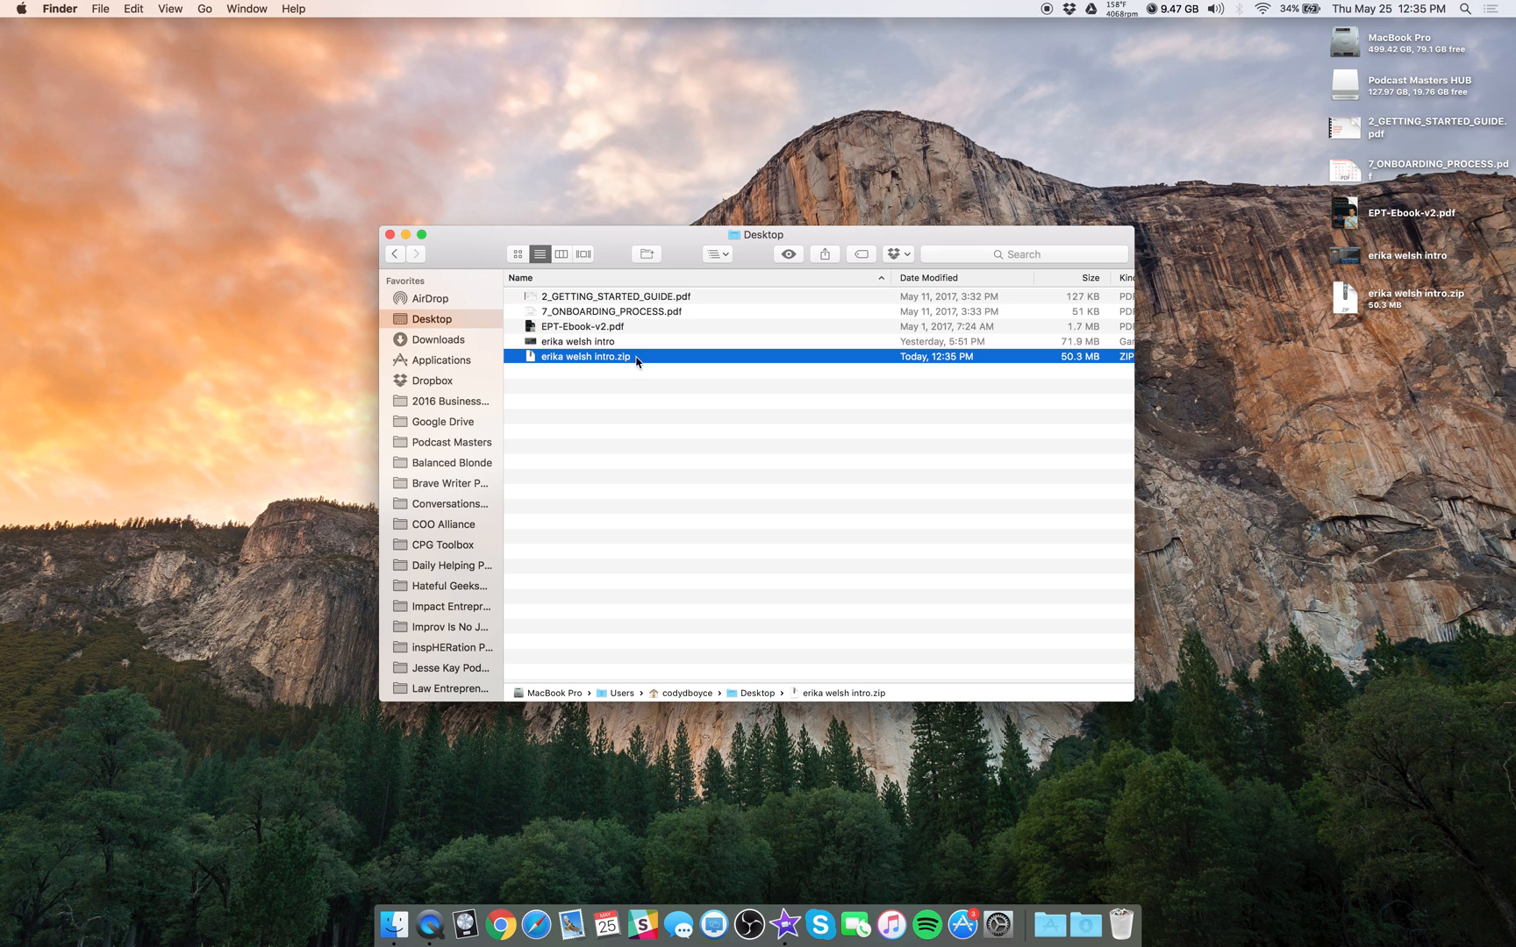
{"action": "left_click", "coordinate": [579, 343]}
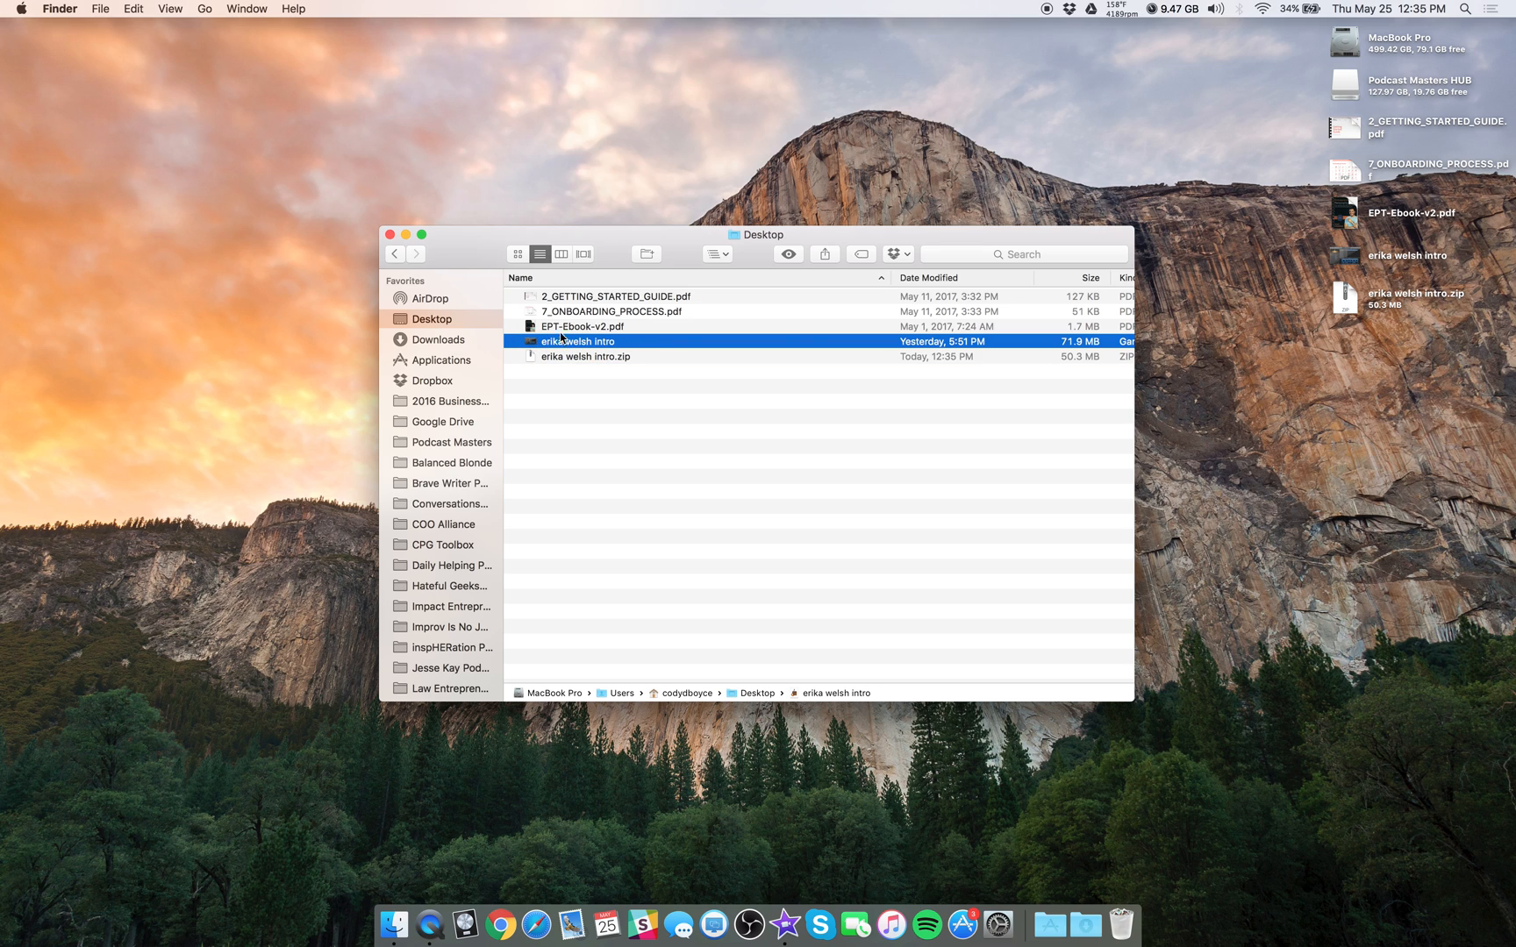
{"action": "left_click", "coordinate": [584, 356]}
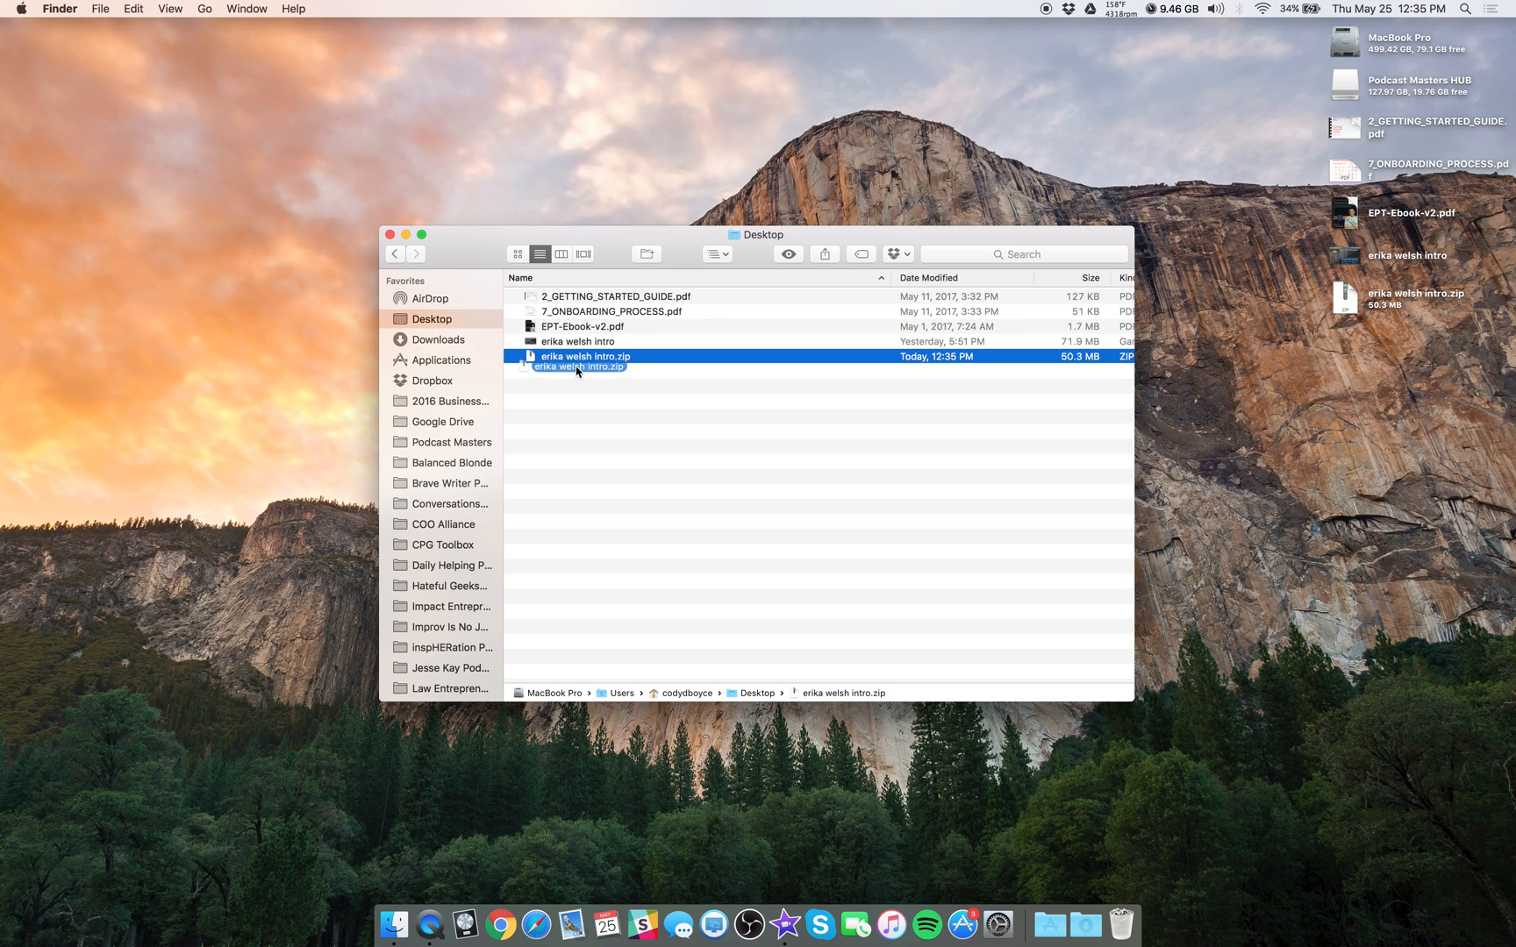
{"action": "left_click_drag", "start_coordinate": [576, 356], "coordinate": [448, 379]}
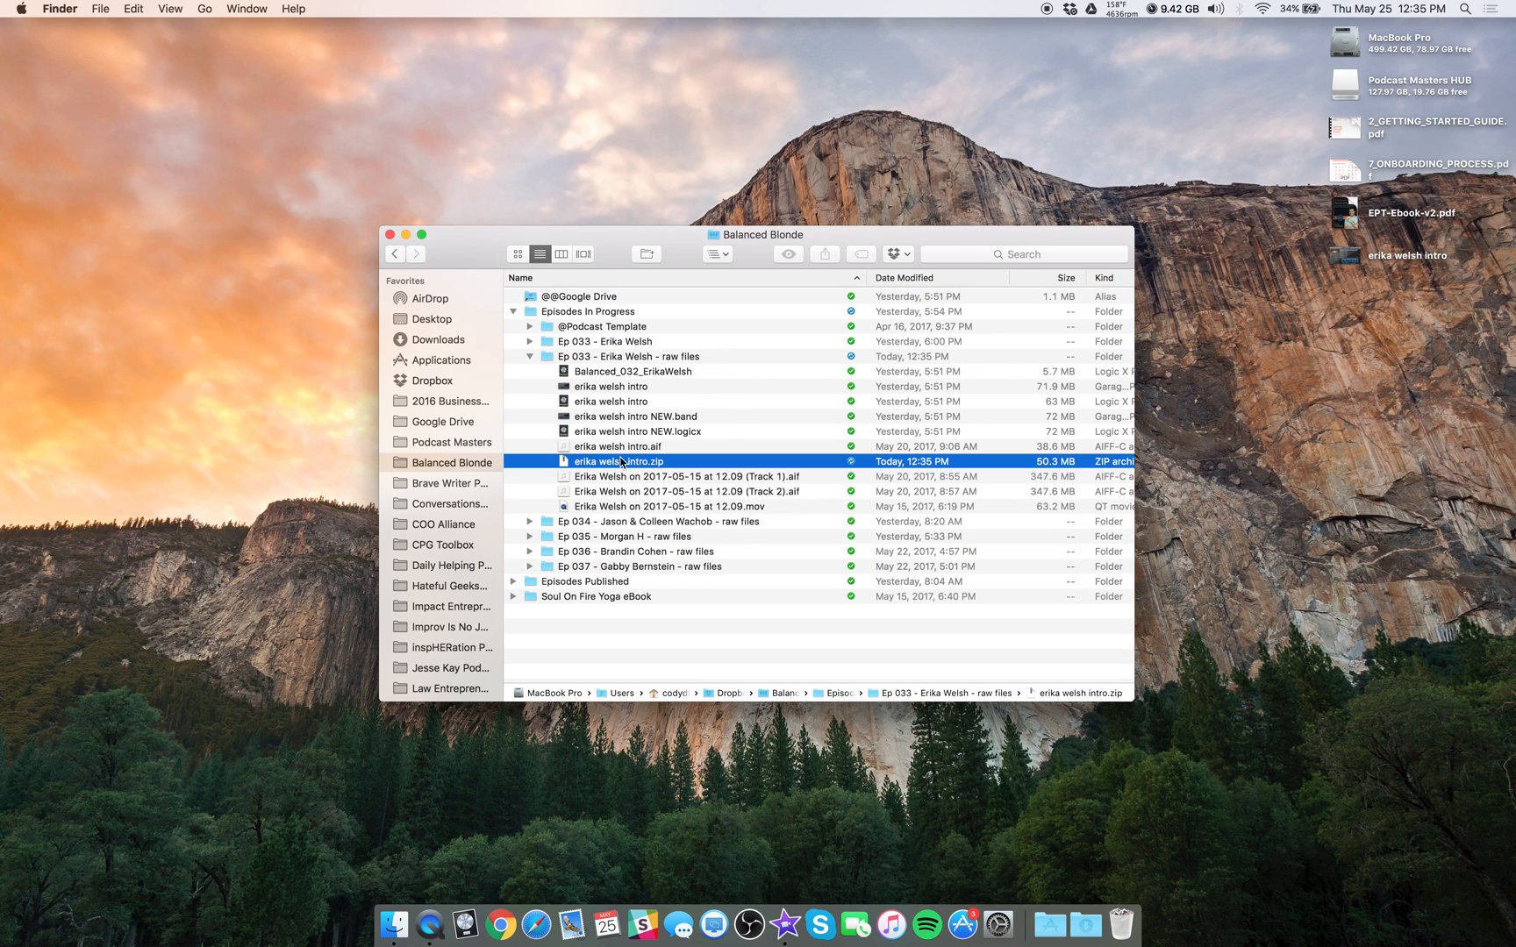
{"action": "mouse_move", "coordinate": [602, 456]}
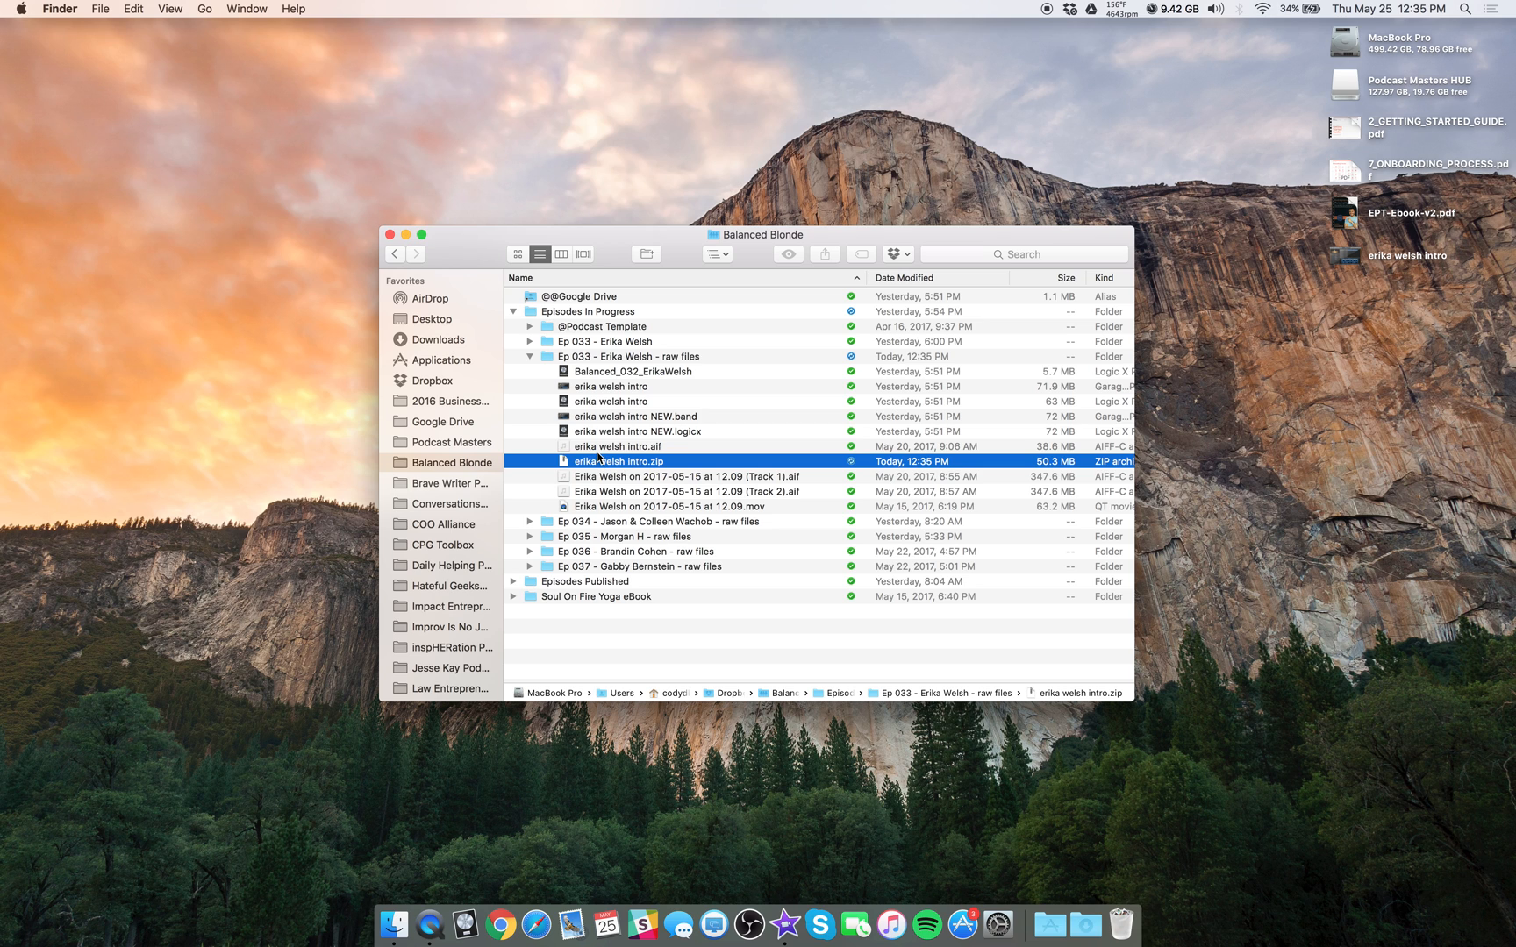